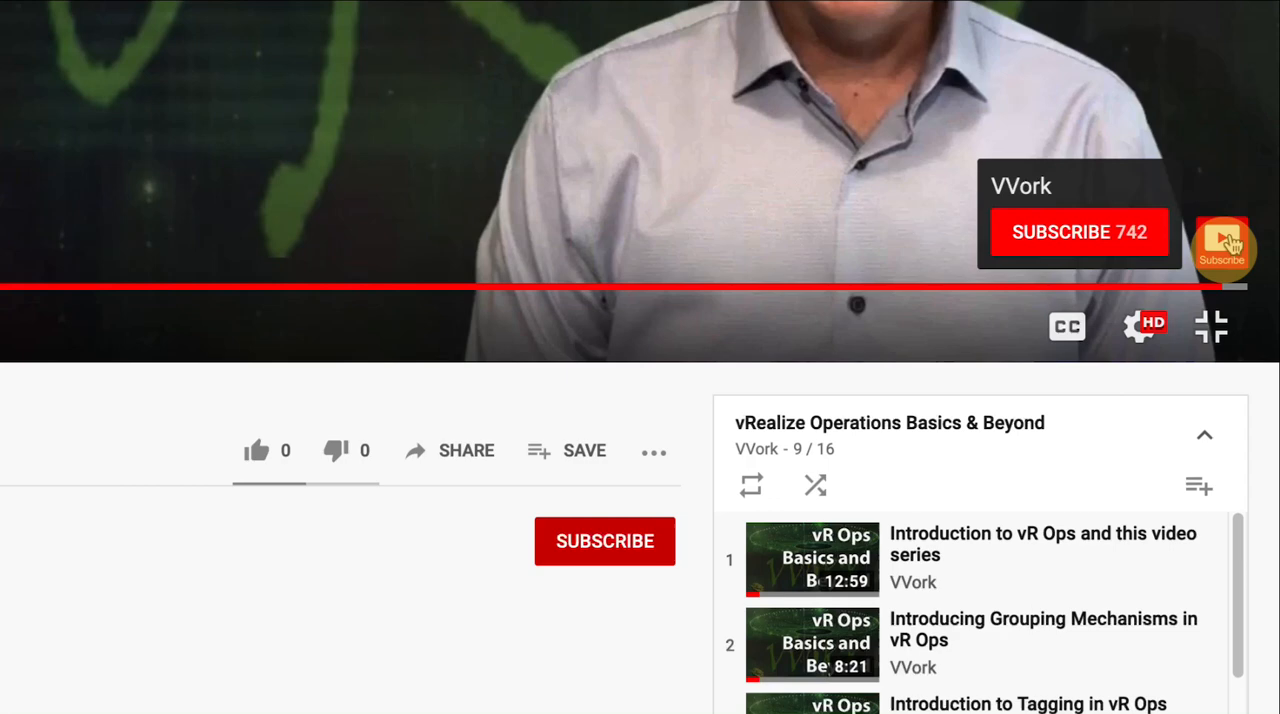
Subscribe to the VVork channel that published the current video
left_click(604, 540)
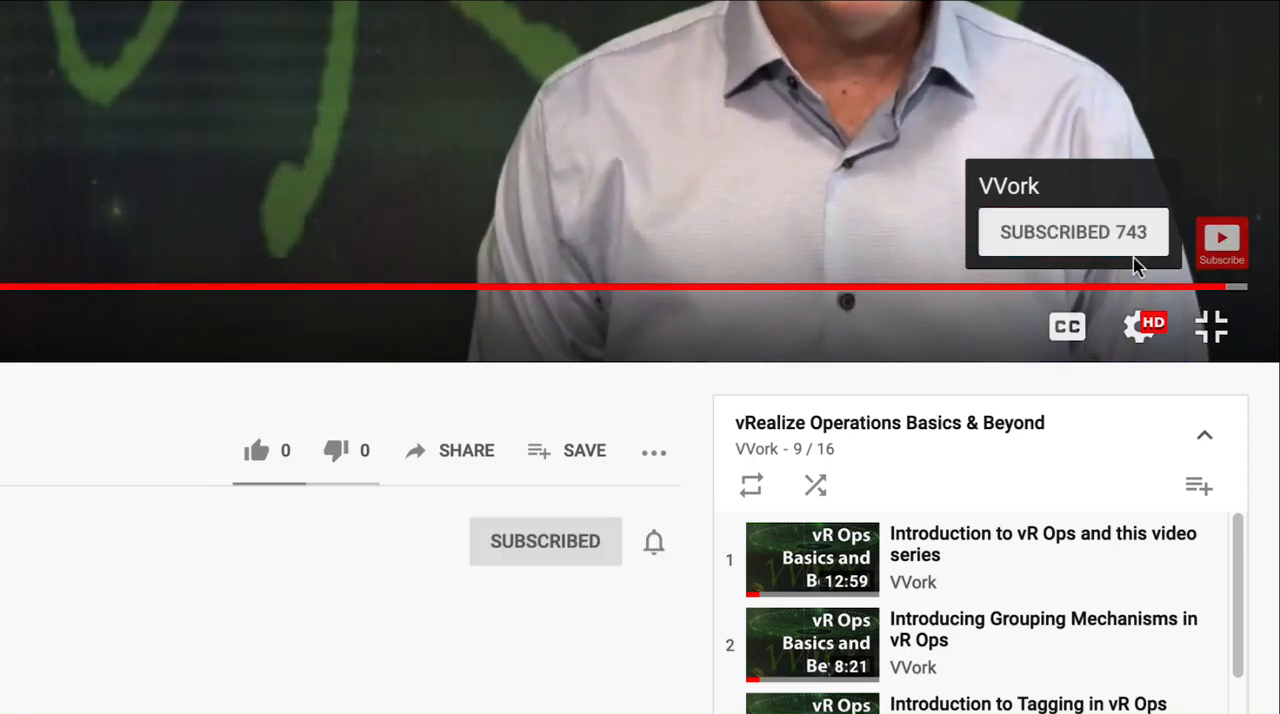
left_click(652, 540)
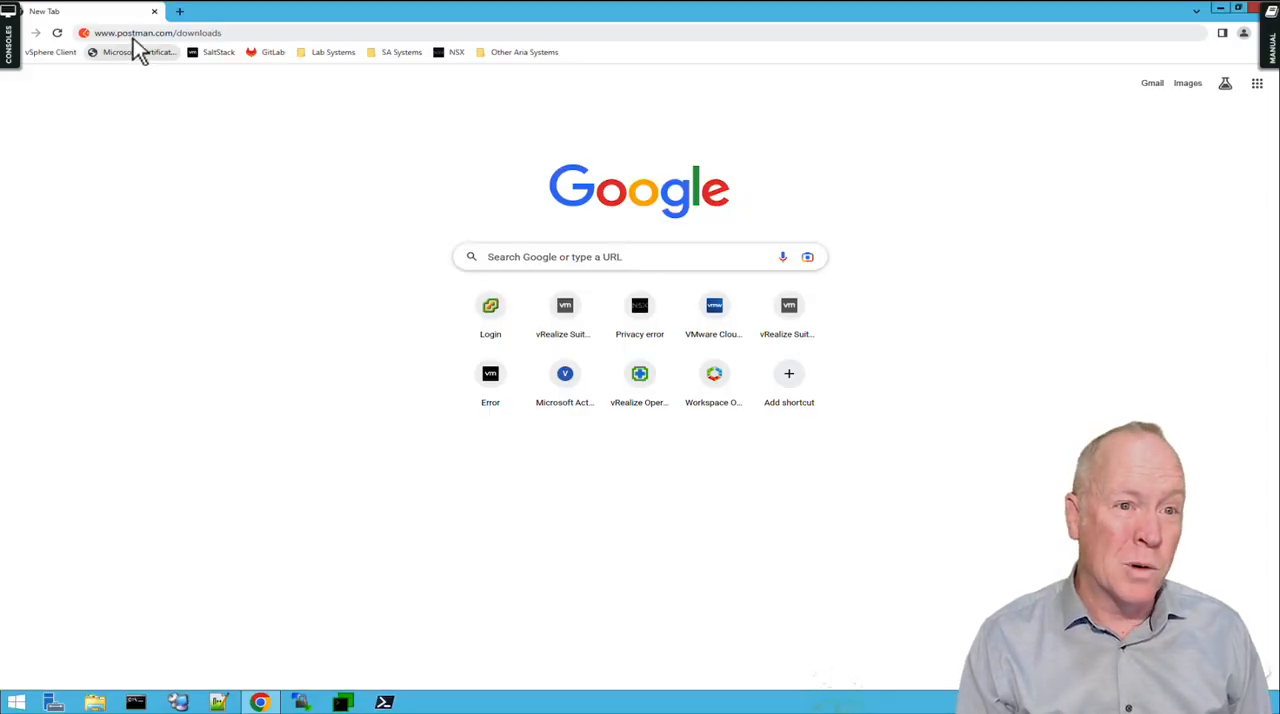
Go to postman.com/downloads and choose the Windows 64-bit installer
left_click(158, 32)
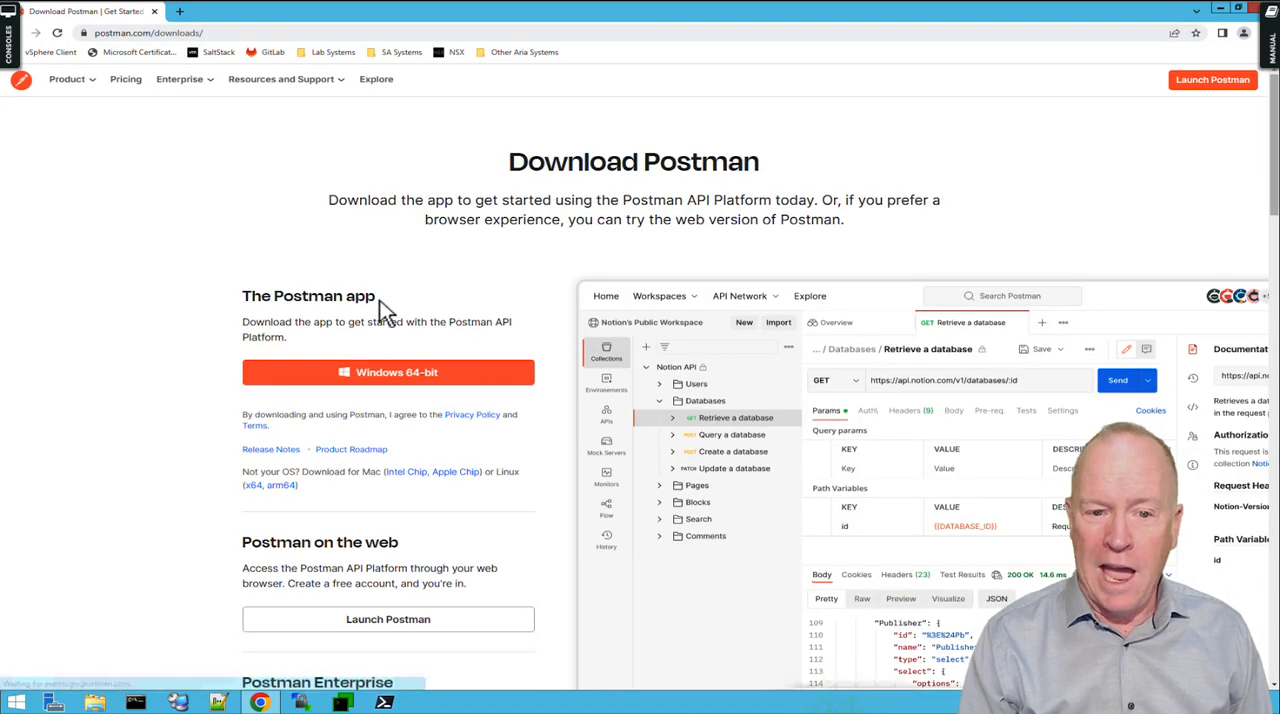
left_click(388, 372)
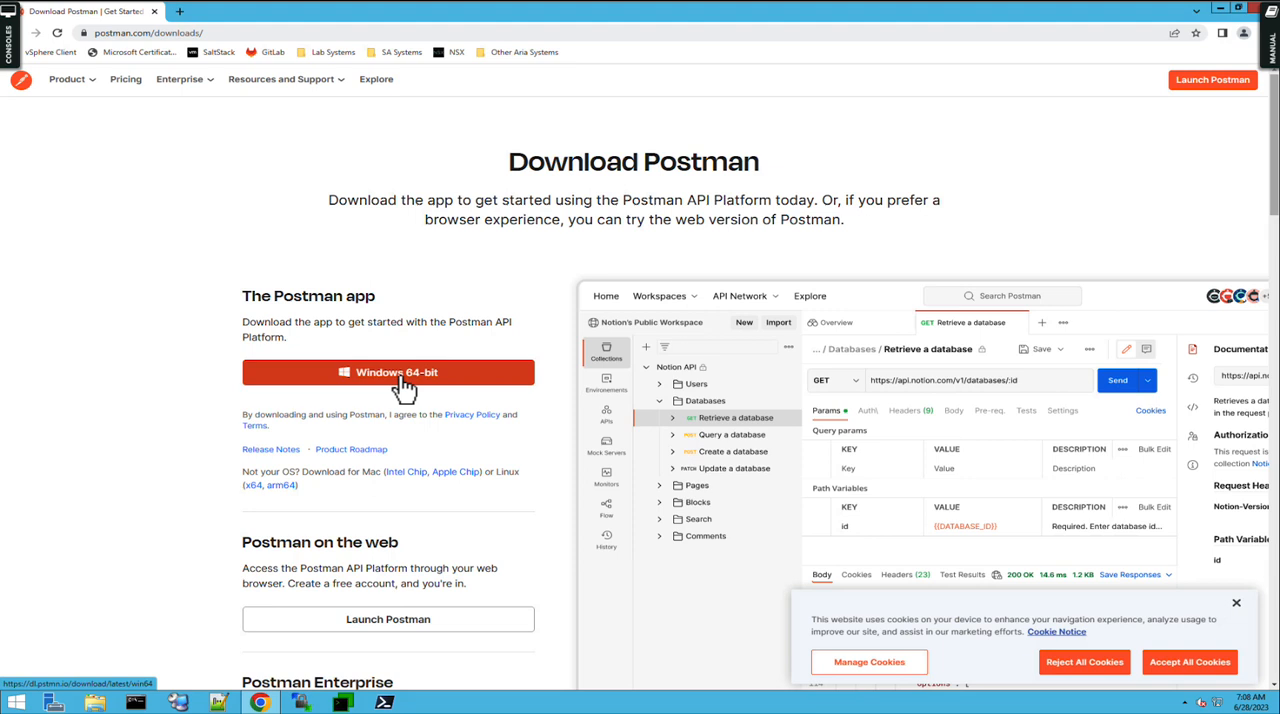
left_click(388, 372)
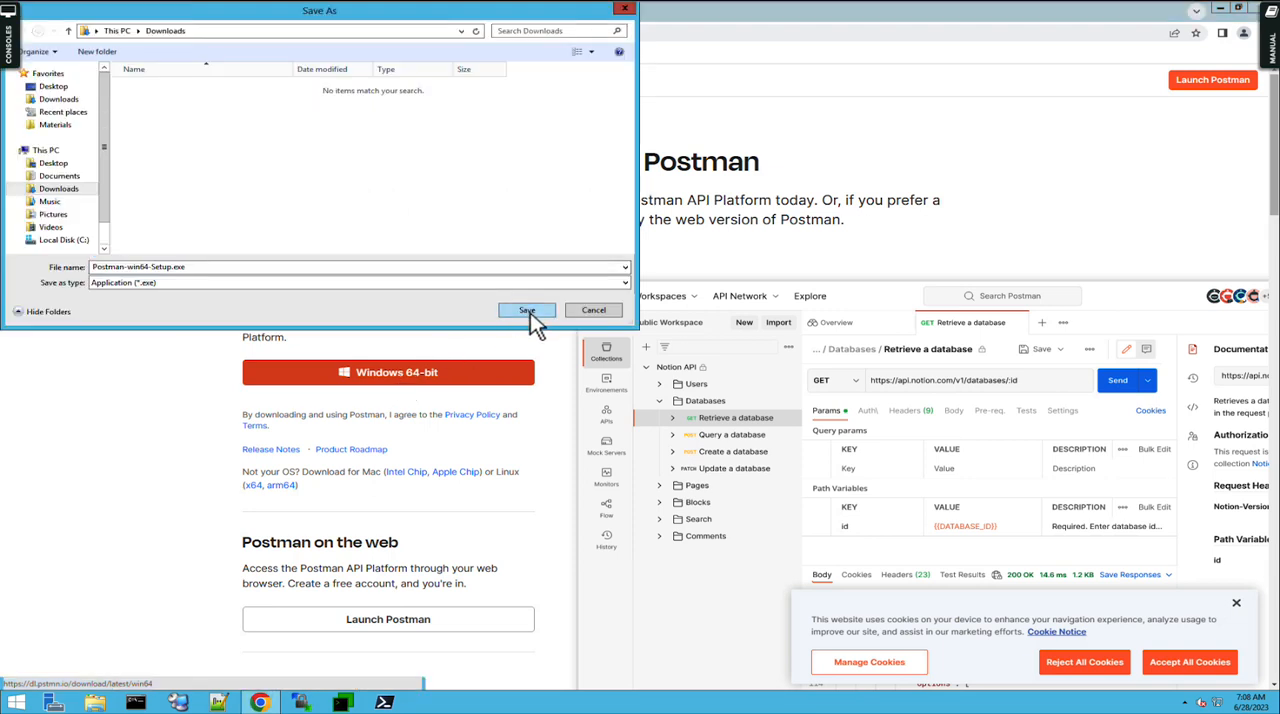
Save the Windows 64-bit installer to Downloads and run it to install Postman
left_click(528, 308)
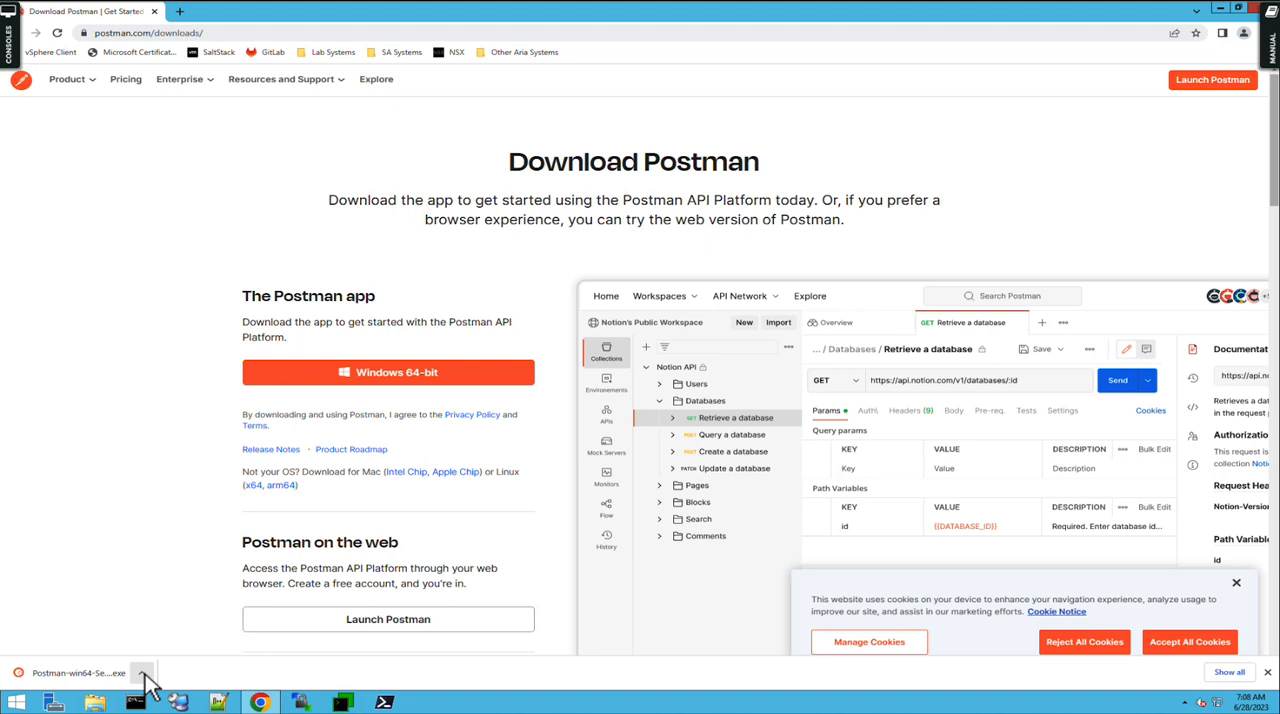
left_click(142, 672)
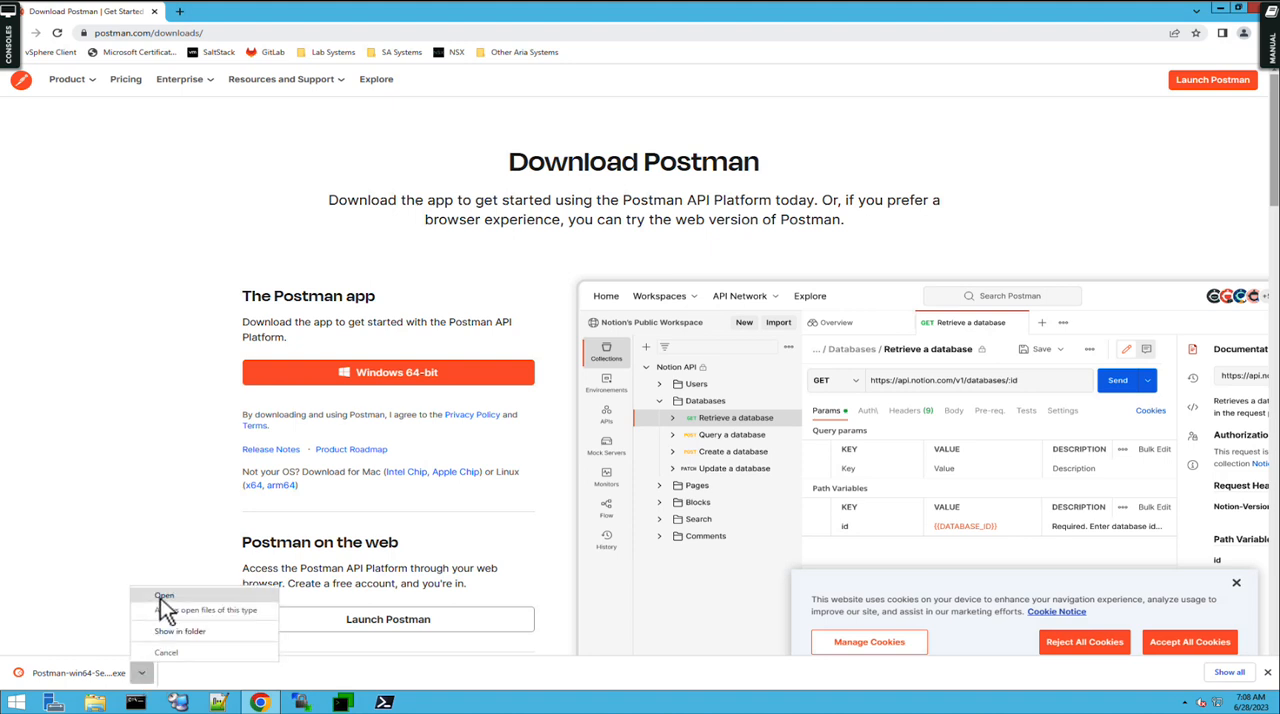
left_click(164, 596)
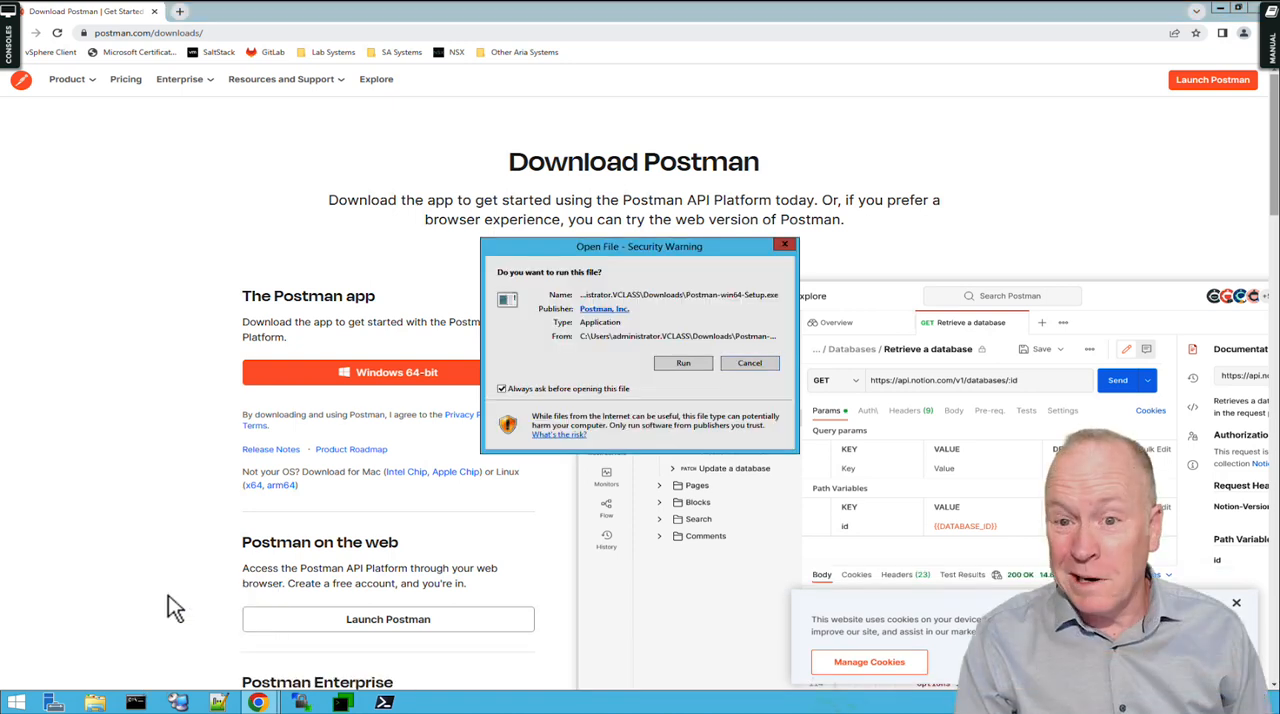
mouse_move(660, 376)
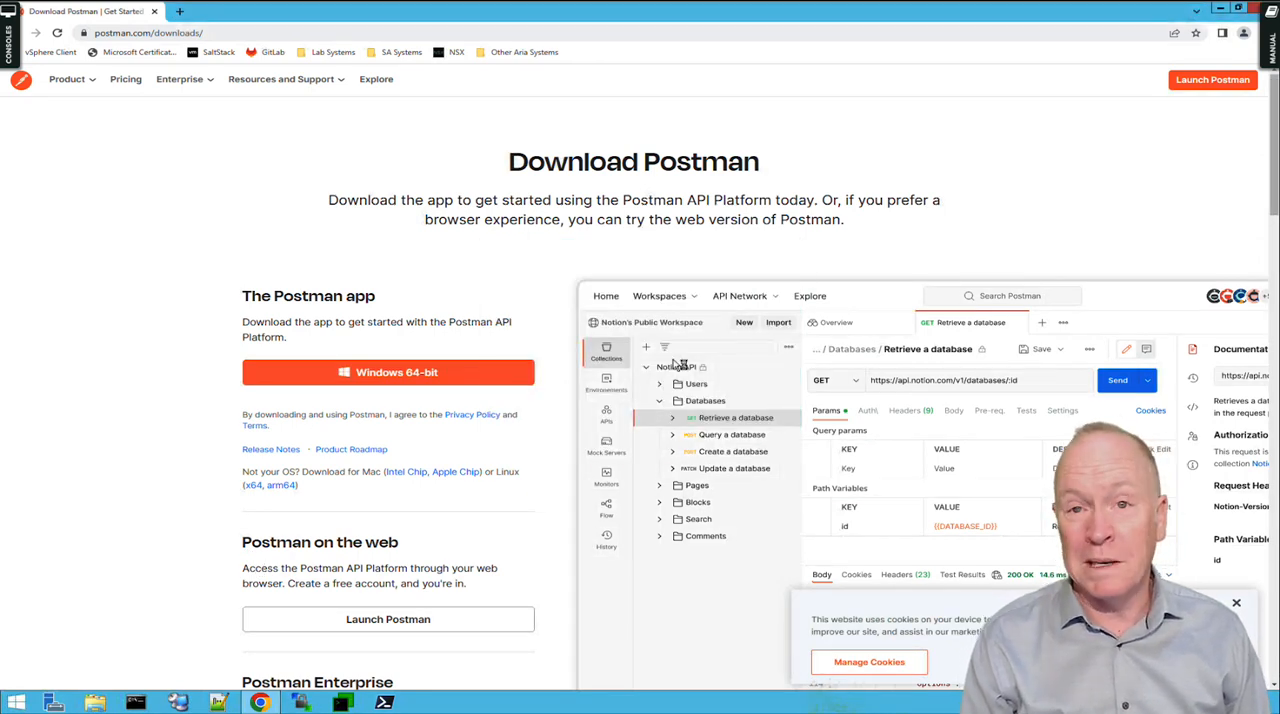
left_click(388, 372)
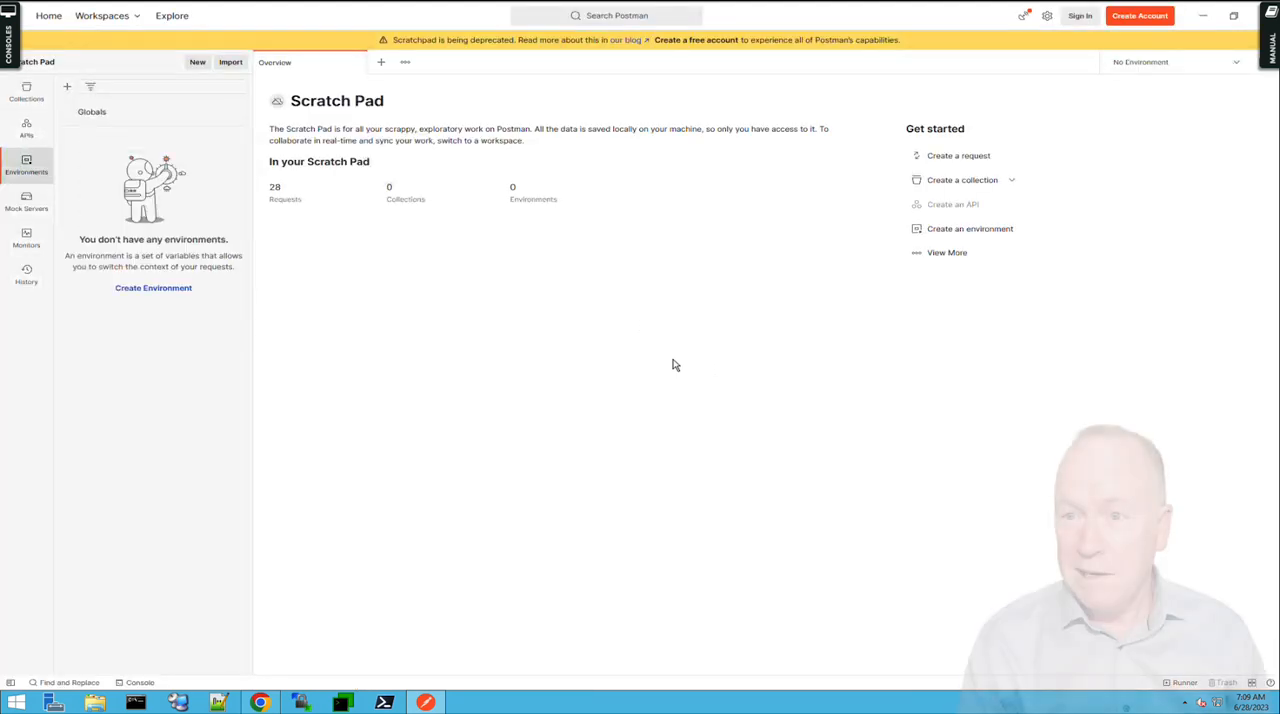
mouse_move(730, 356)
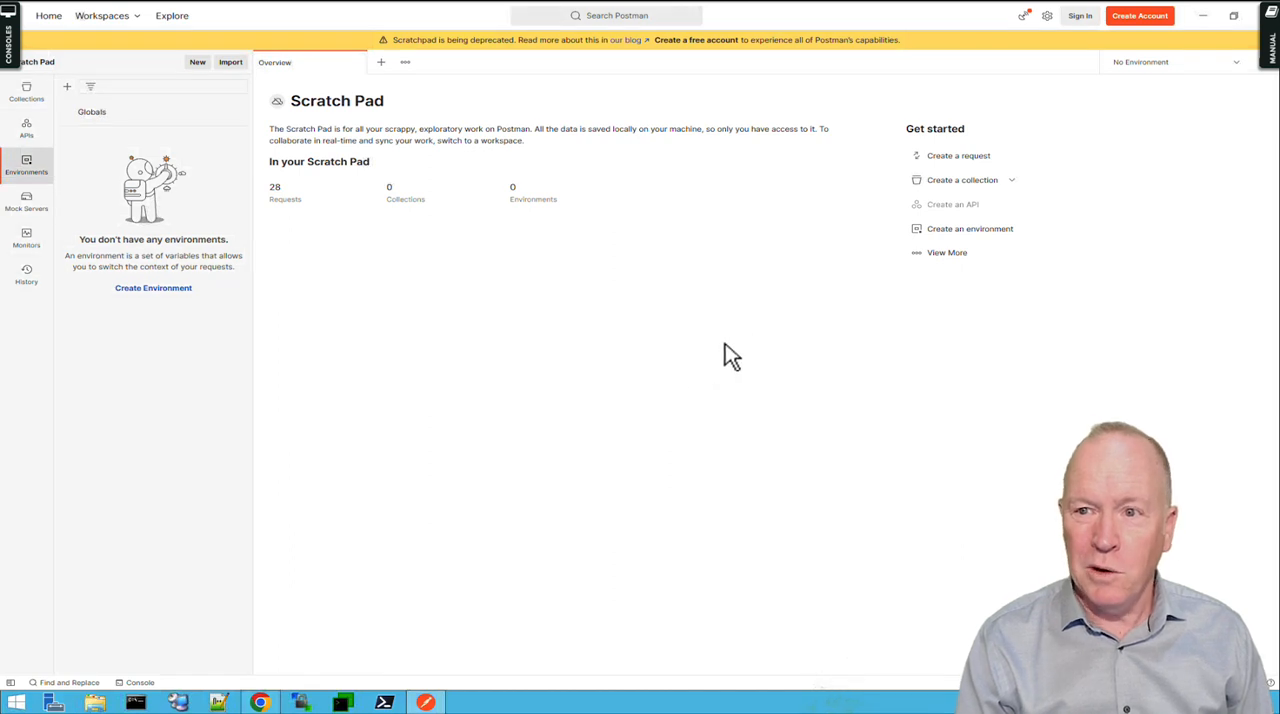
mouse_move(1118, 38)
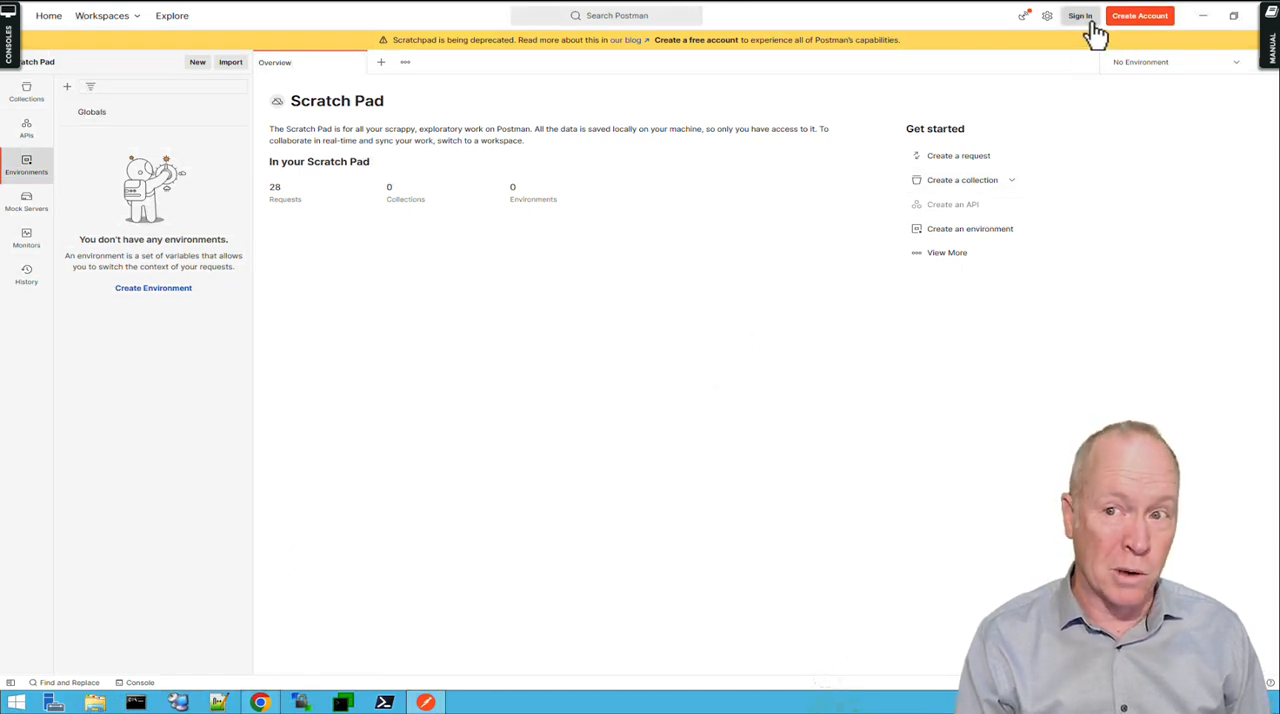
mouse_move(1140, 30)
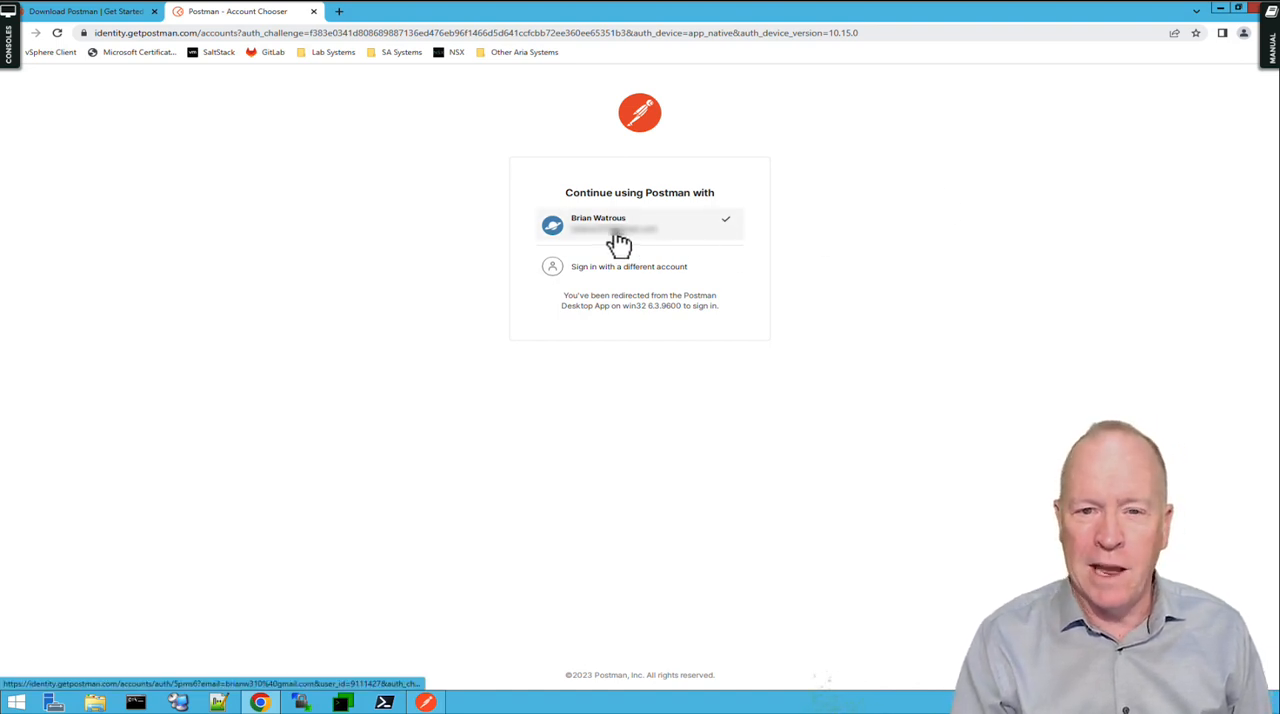
Continue with the saved account and return to Postman signed in at the workspaces home
left_click(640, 224)
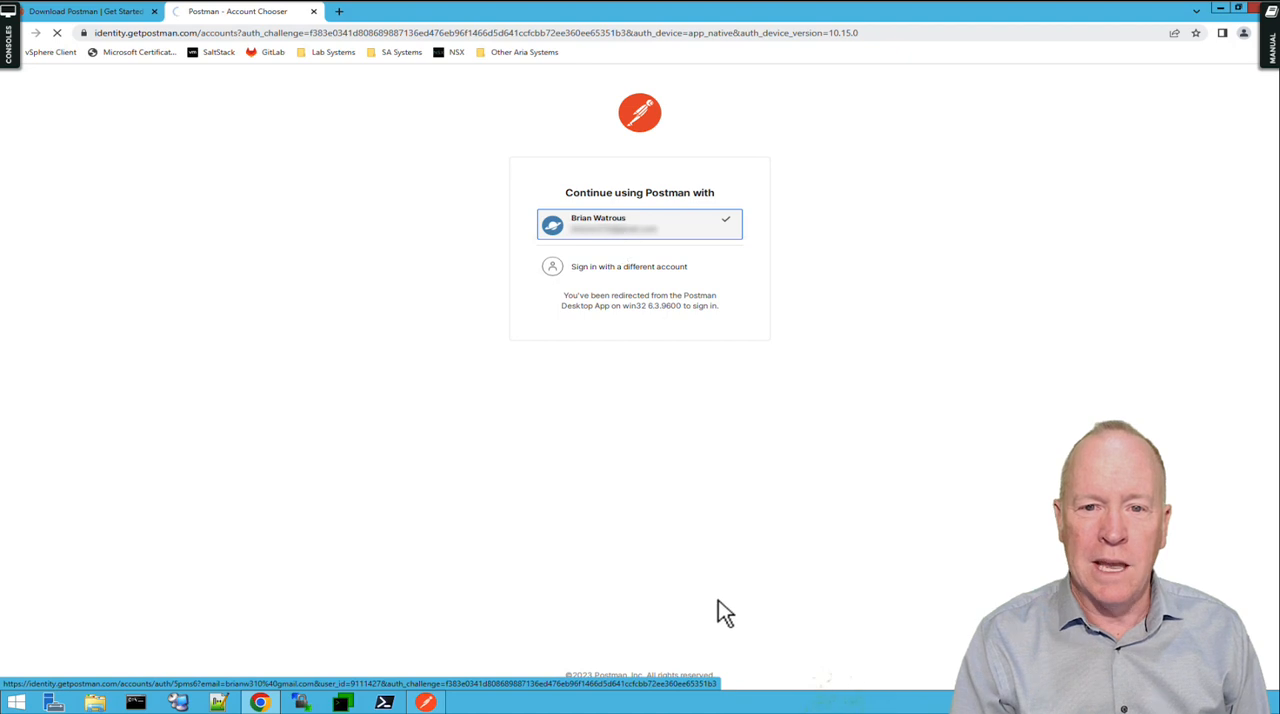
left_click(640, 222)
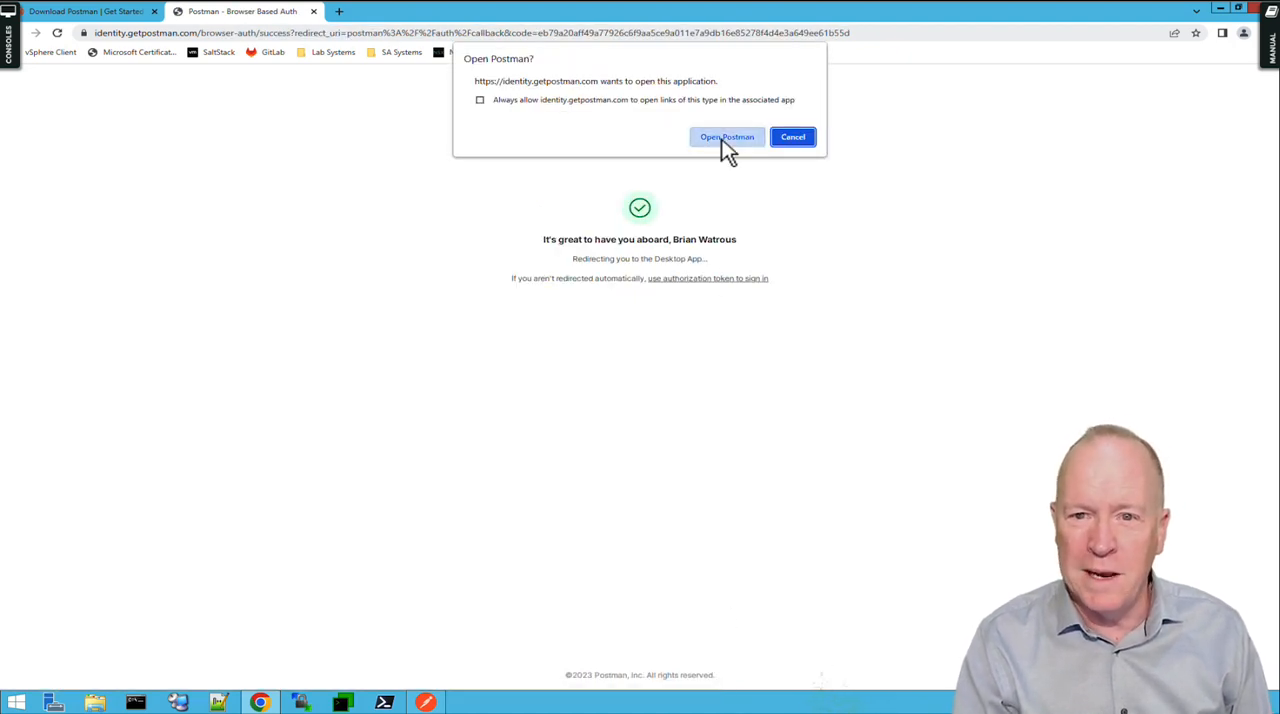
left_click(728, 136)
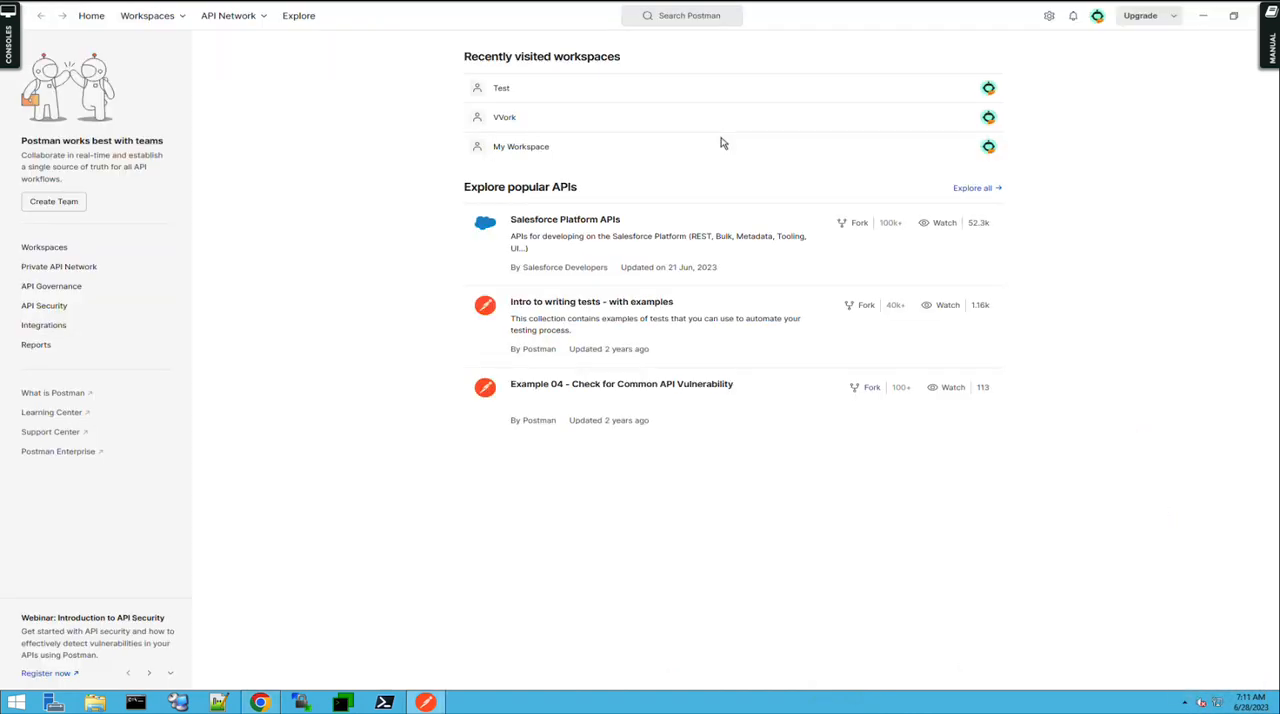